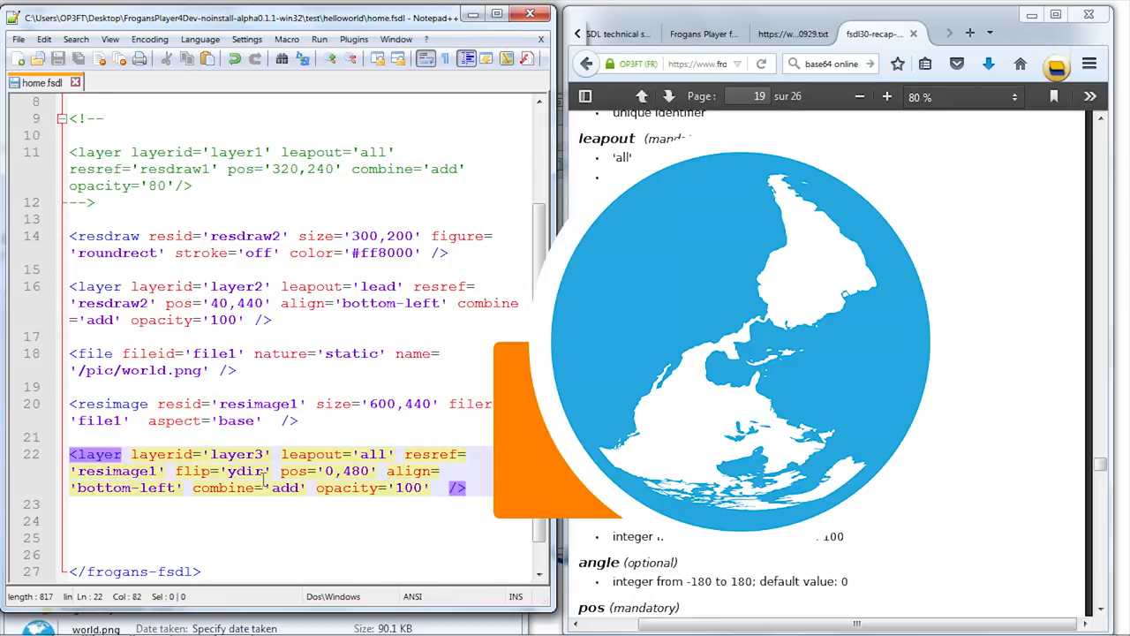
- Add a blur setting to the layer3 world image, preview a strong blur, then change it to 0
type("blur='")
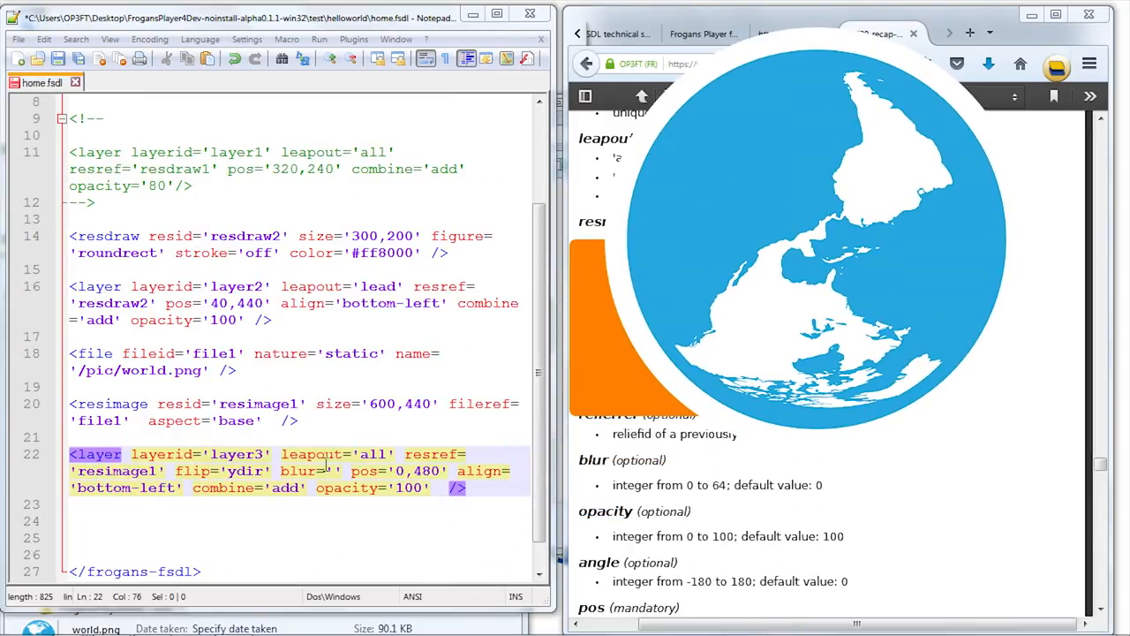
type("20")
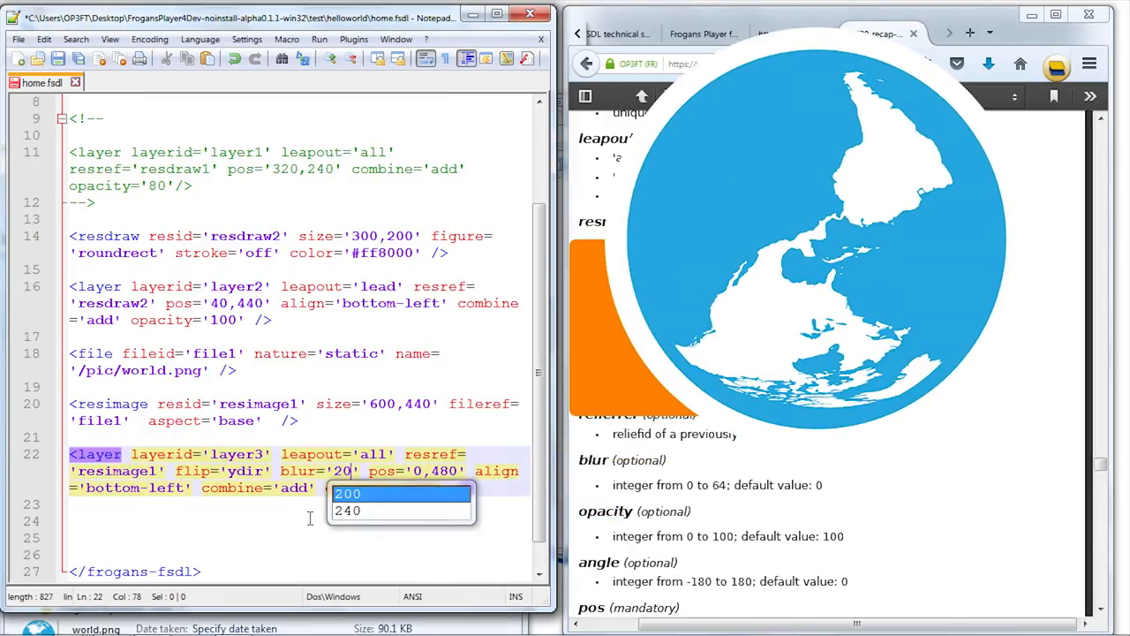
key("ctrl+s")
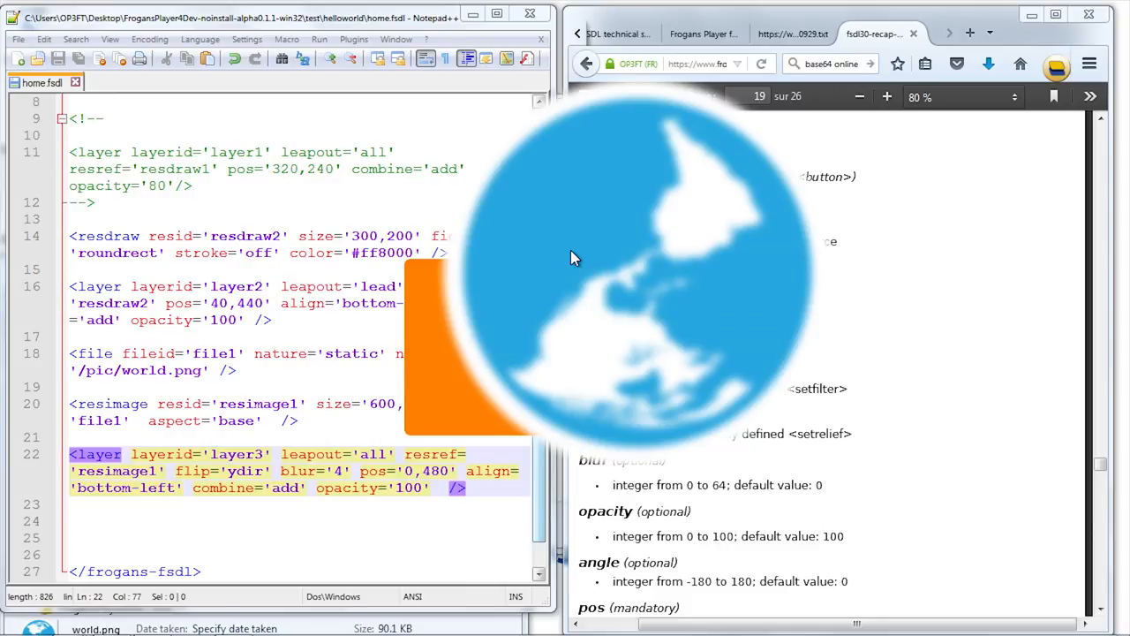
mouse_move(574, 299)
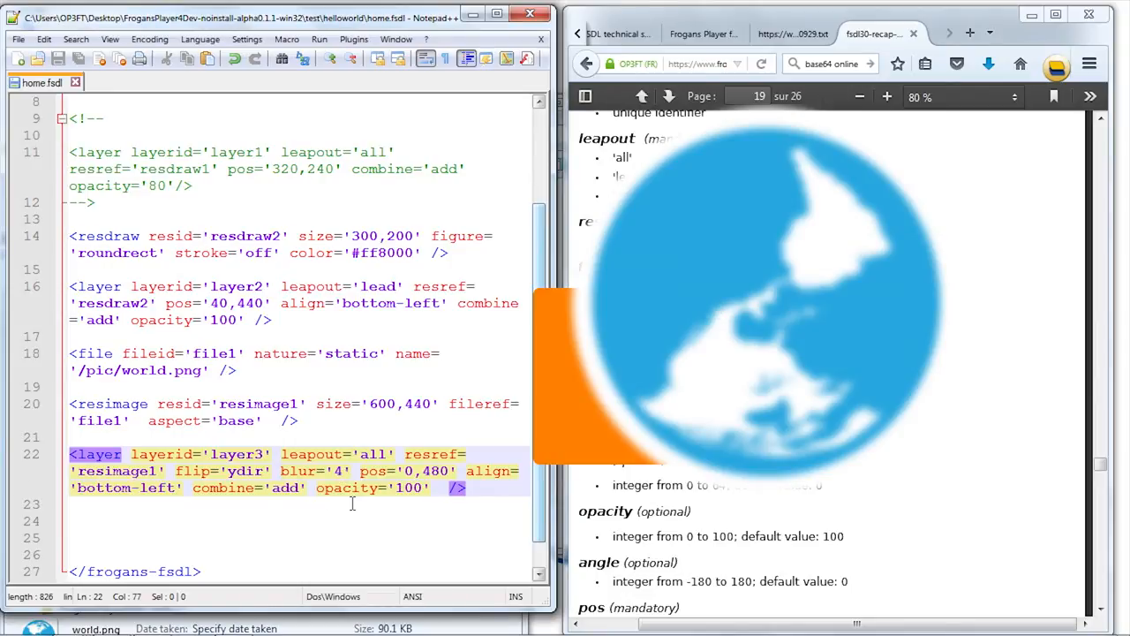
type("0")
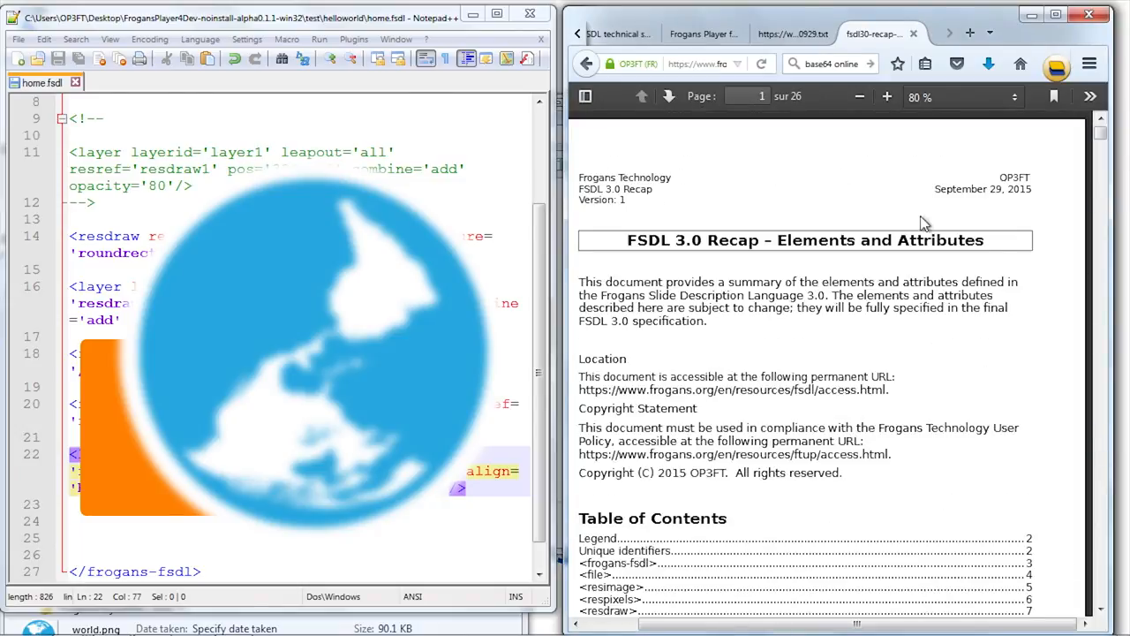
- Jump from the FSDL 3.0 Recap table of contents to the <filter> section on page 14
scroll("down", 3)
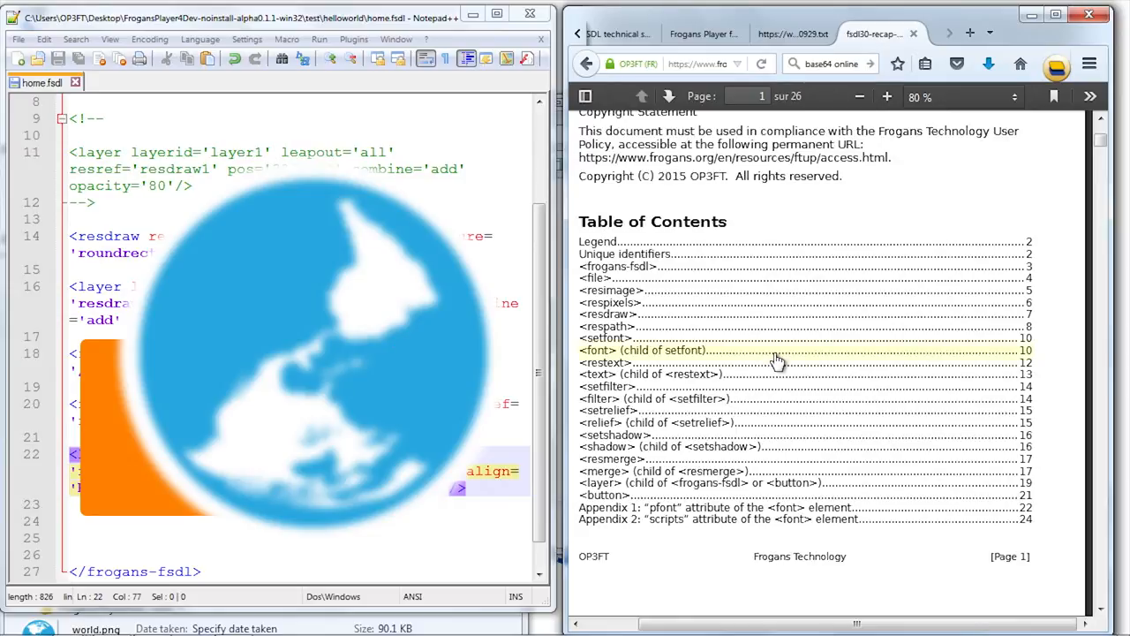
left_click(607, 386)
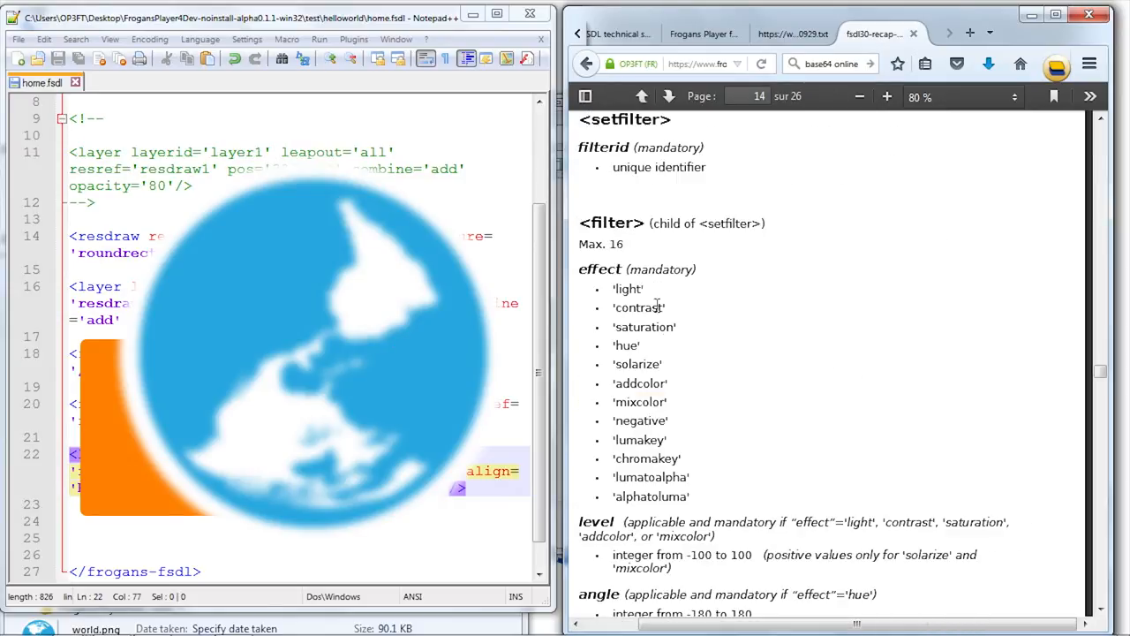
scroll("down", 3)
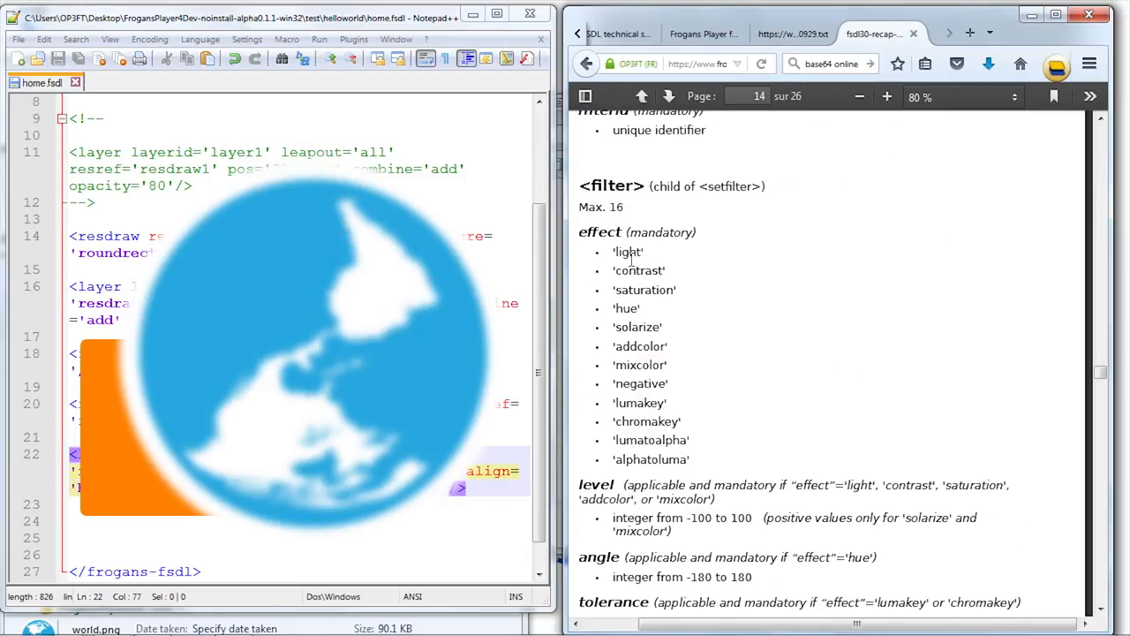
mouse_move(682, 265)
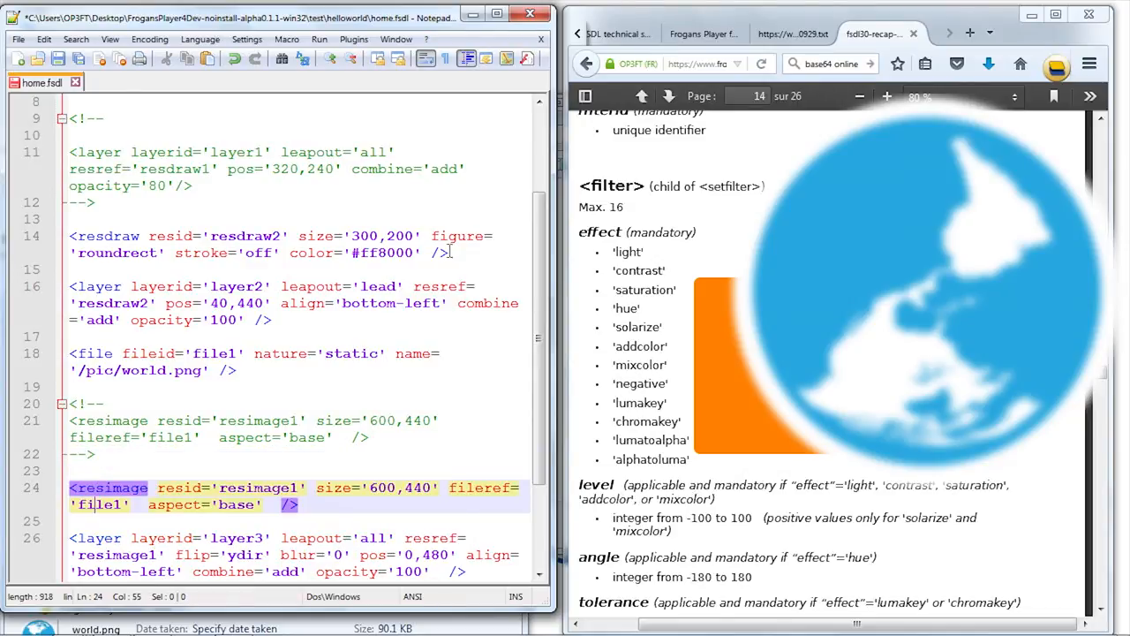
- Comment out the old world.png file and resimage tags, and point a copied file tag at apple.jpg
scroll("down", 3)
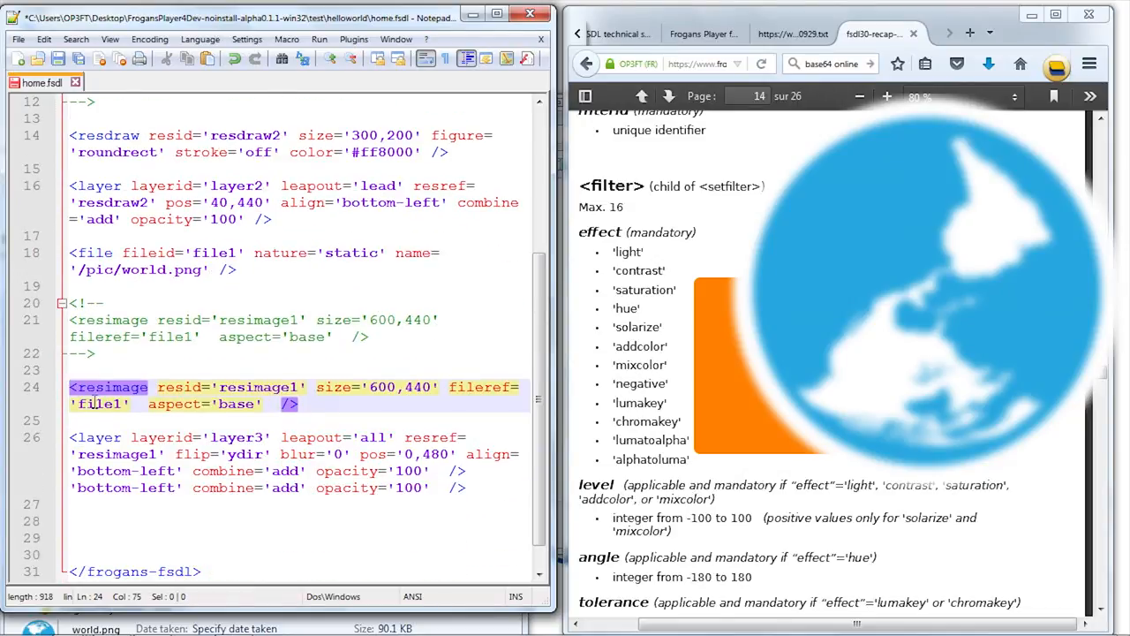
left_click(108, 403)
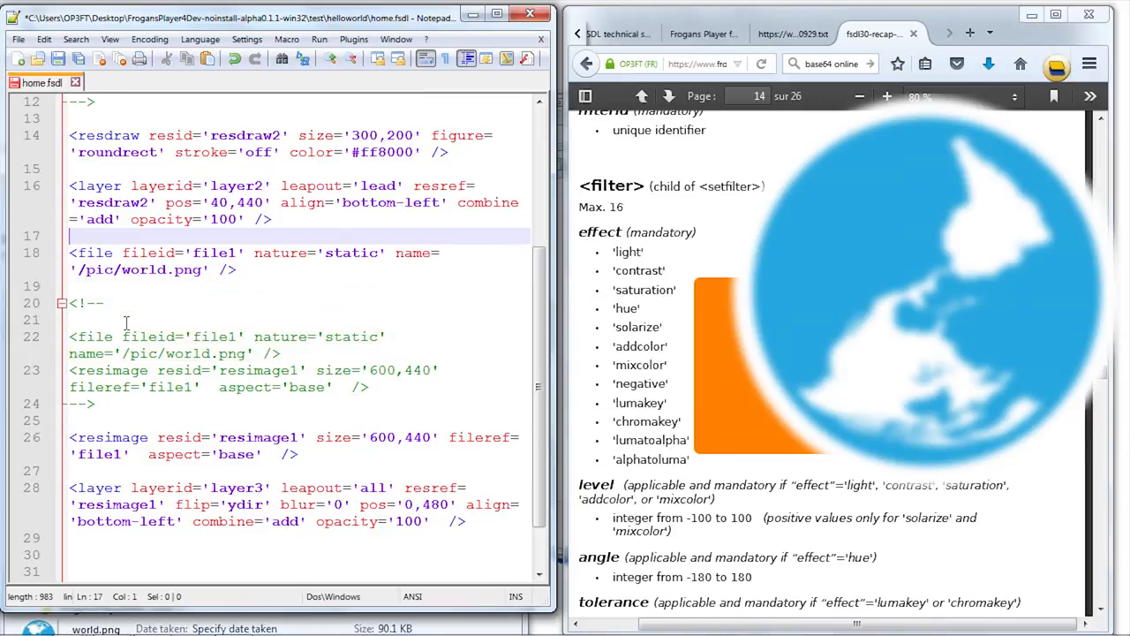
key("Delete")
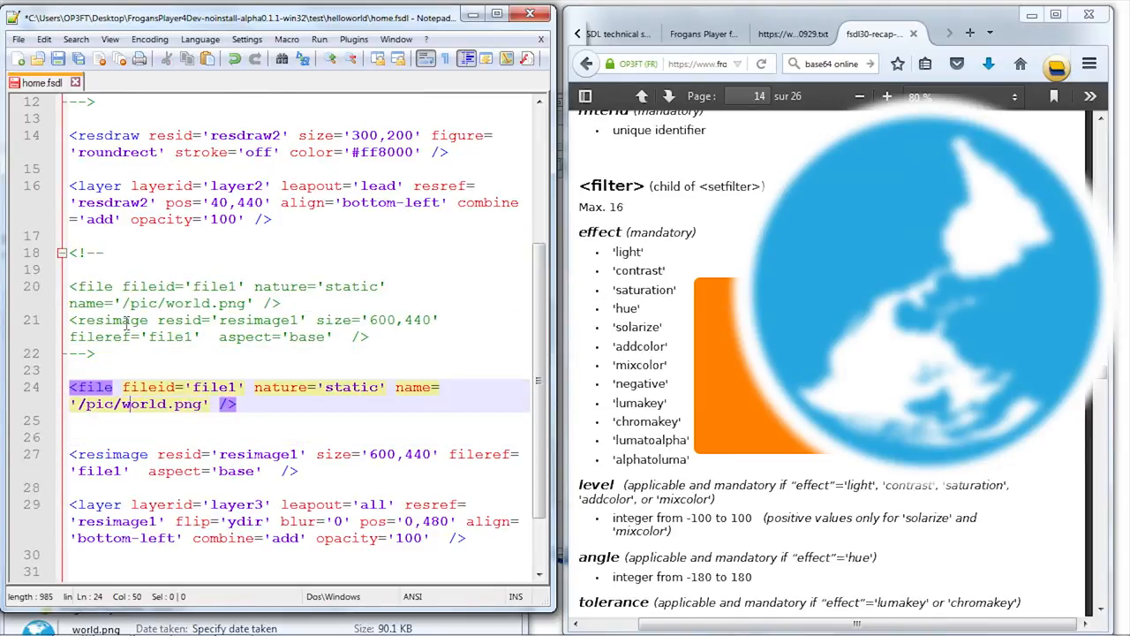
type("apple")
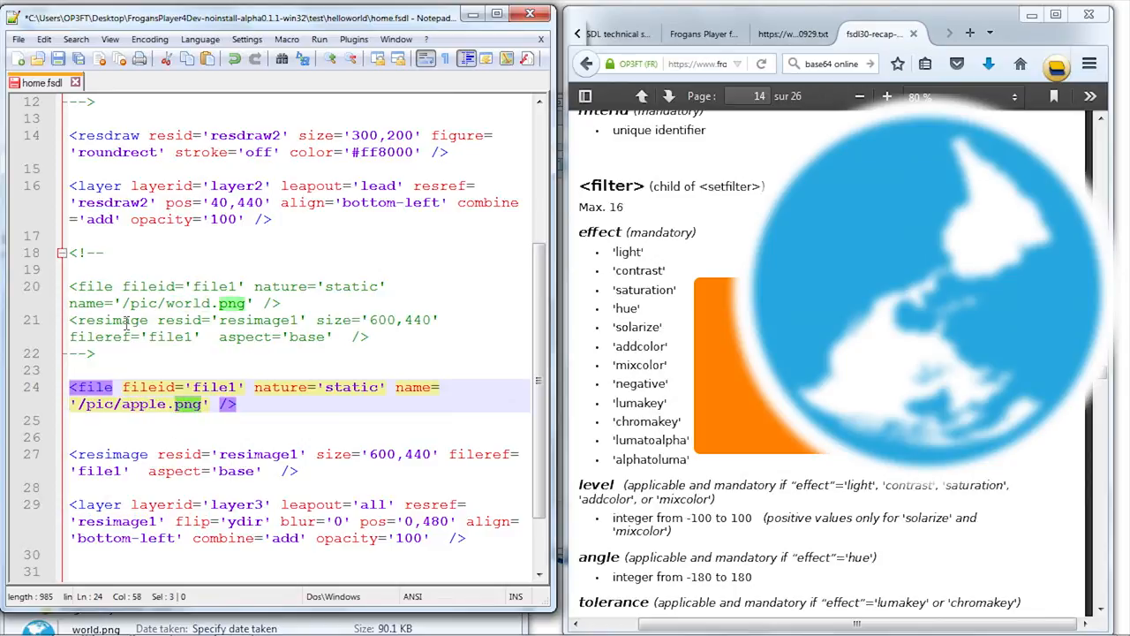
type("jpg")
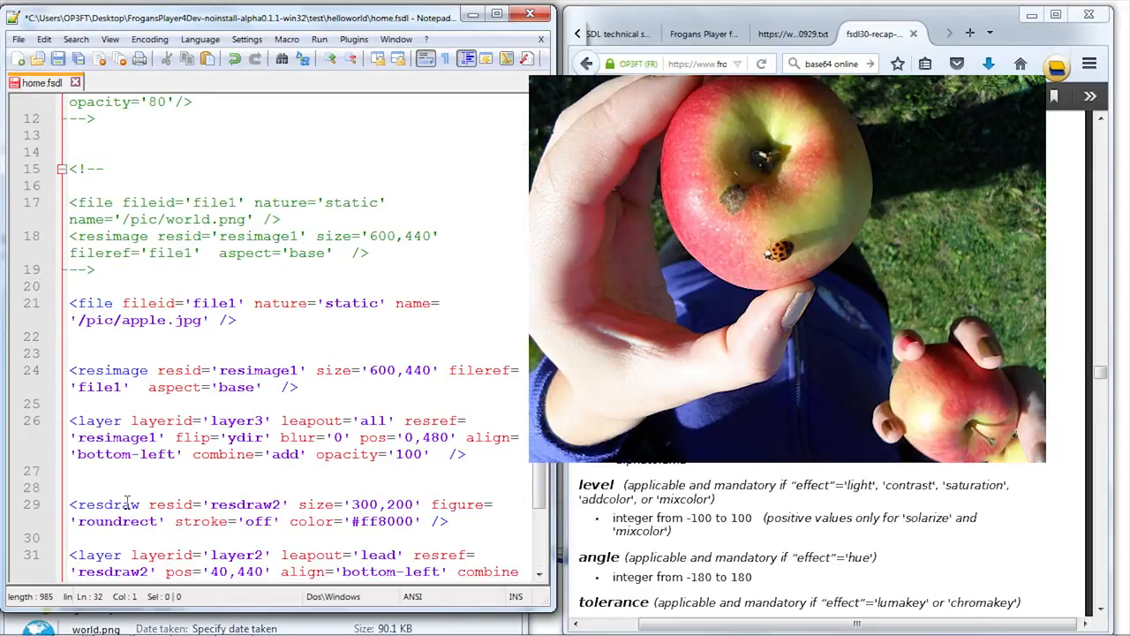
- Move the resdraw2 and layer2 rectangle tags below the layer3 apple image layer
scroll("down", 3)
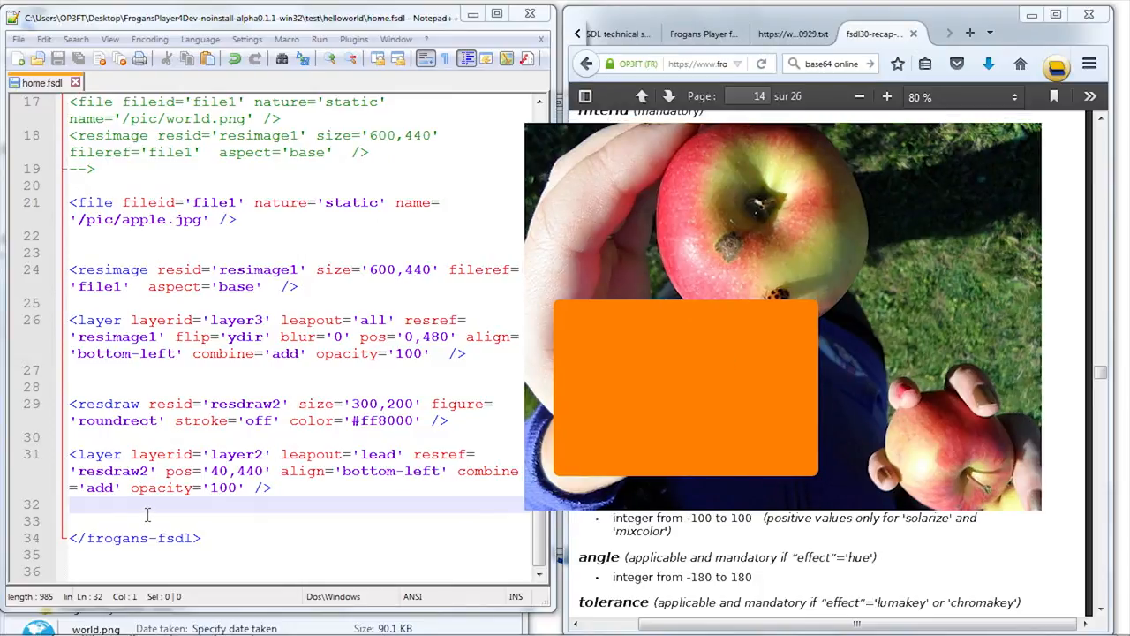
scroll("up", 3)
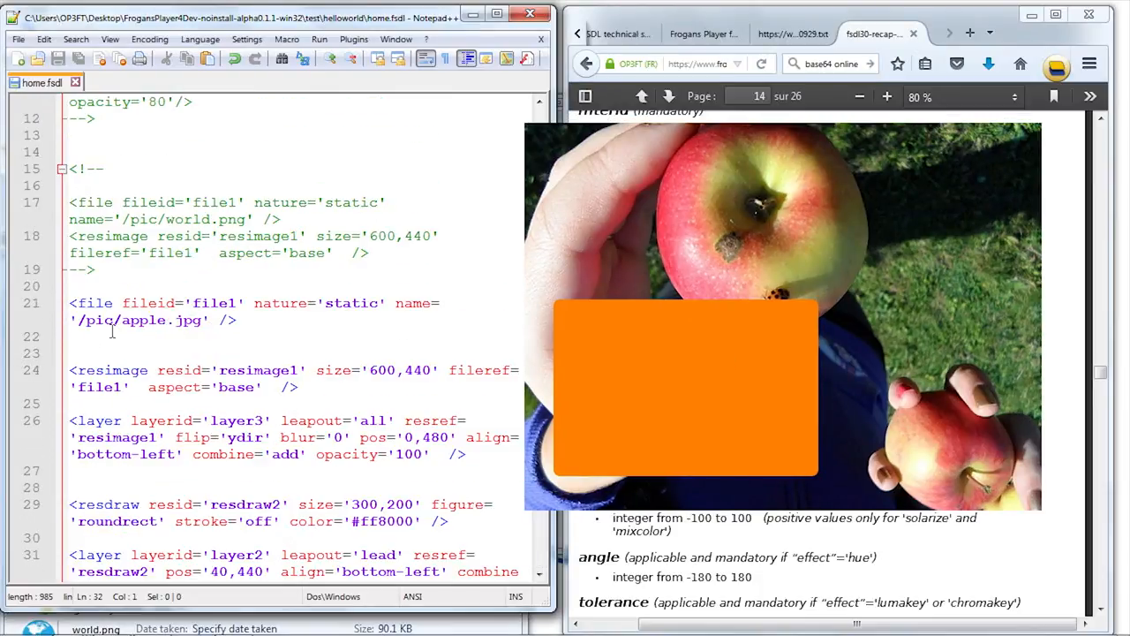
left_click_drag(69, 202, 371, 253)
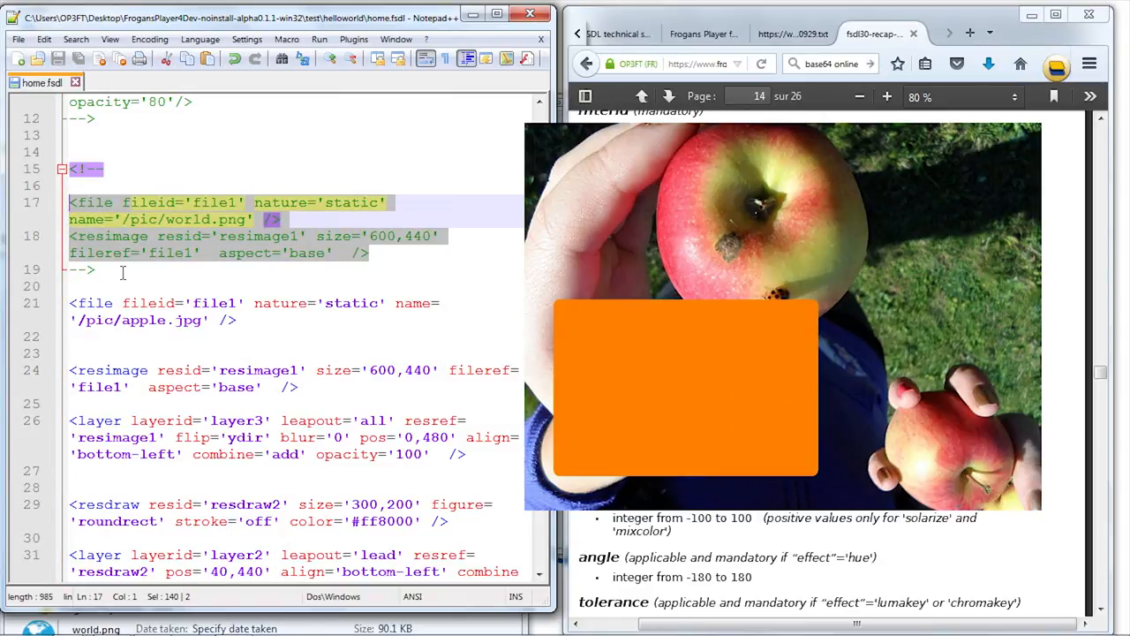
scroll("up", 3)
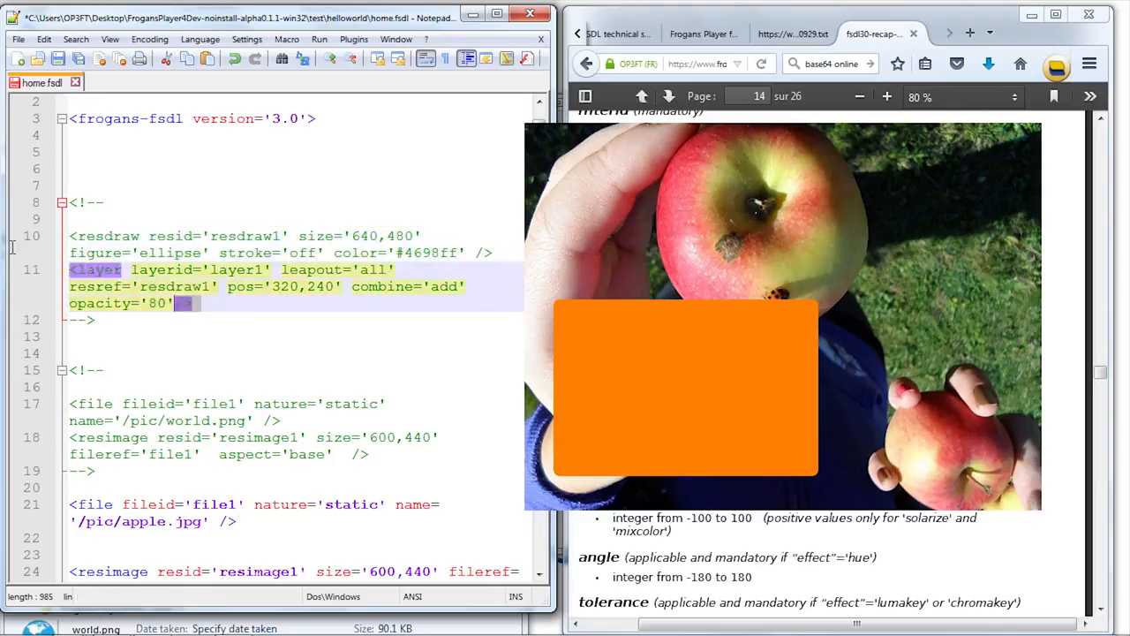
- Copy the blue ellipse resdraw1 and layer1 tags to the file end, and set layer2 pos to 0,480
scroll("down", 3)
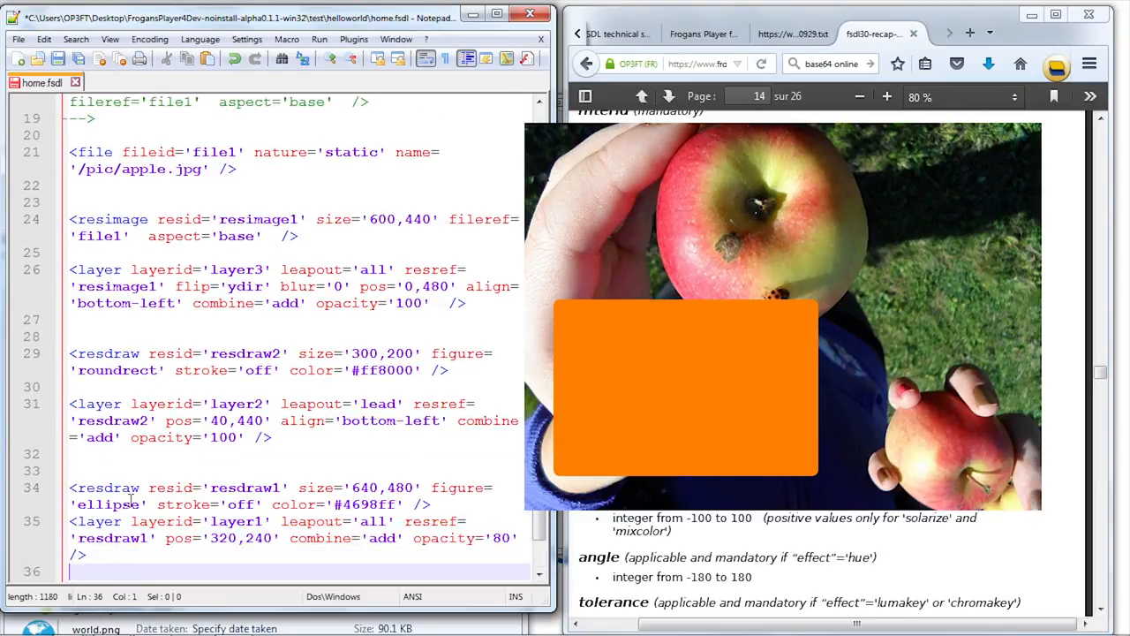
scroll("down", 3)
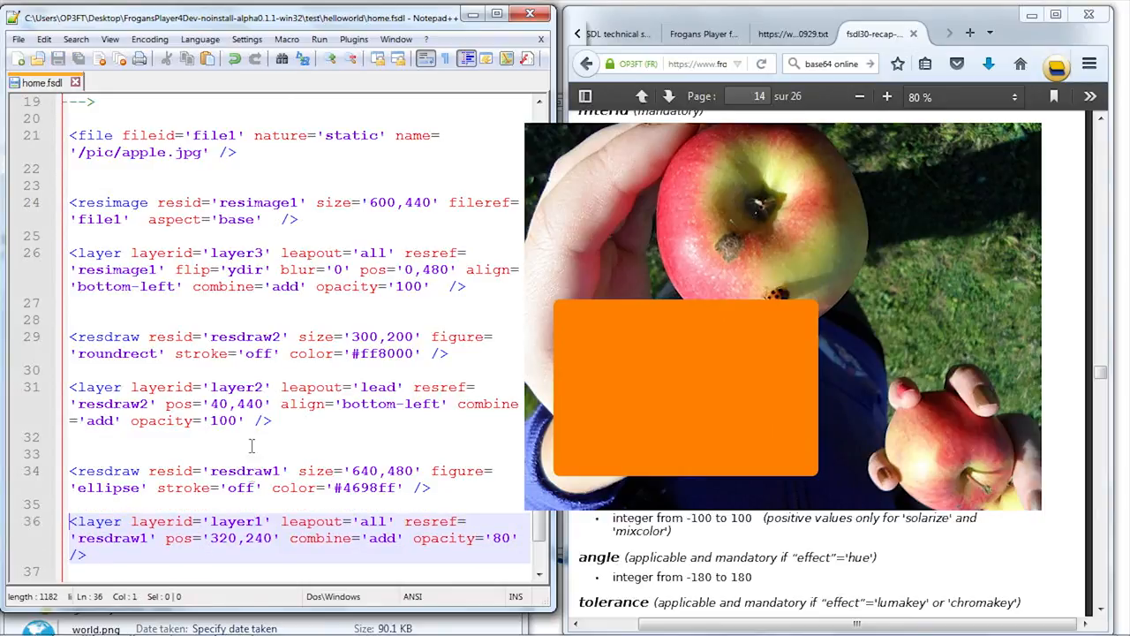
right_click(693, 388)
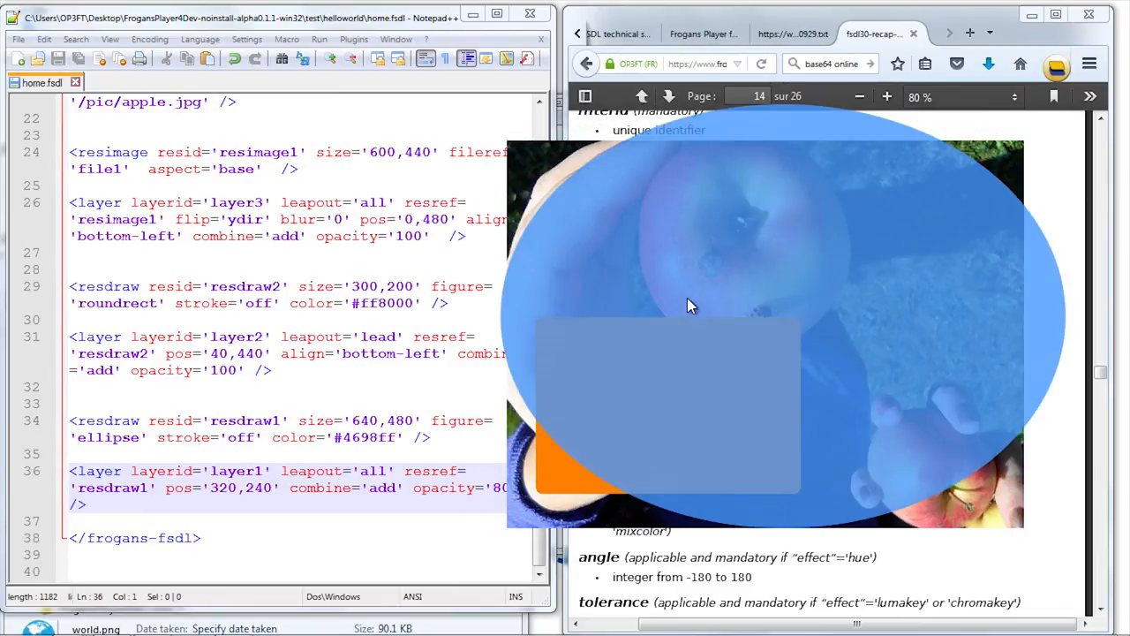
mouse_move(735, 298)
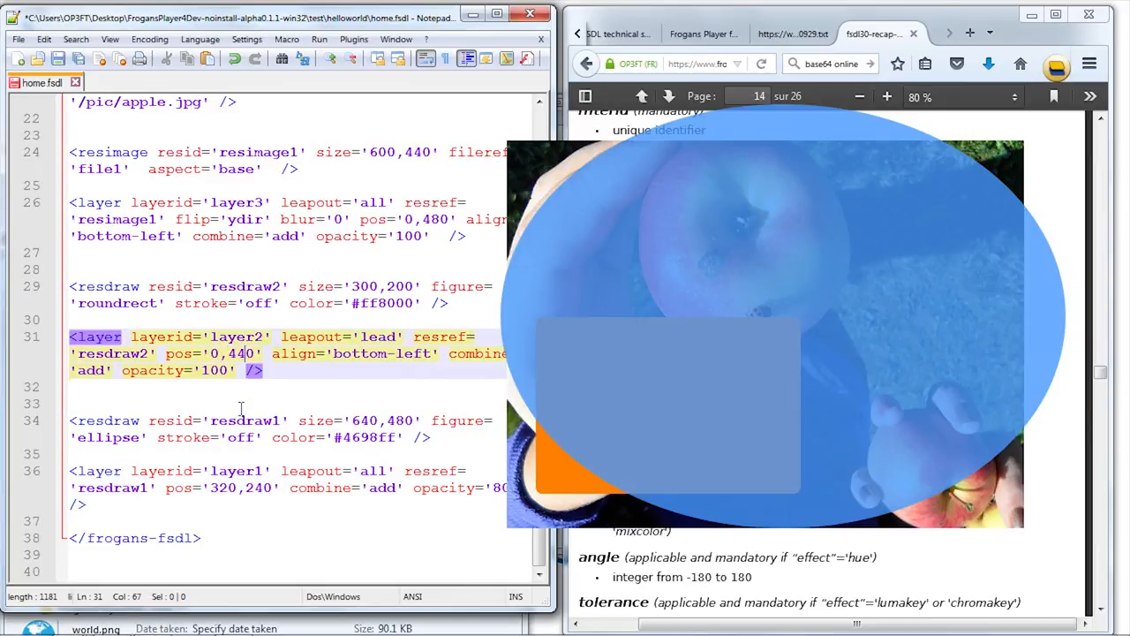
double_click(237, 353)
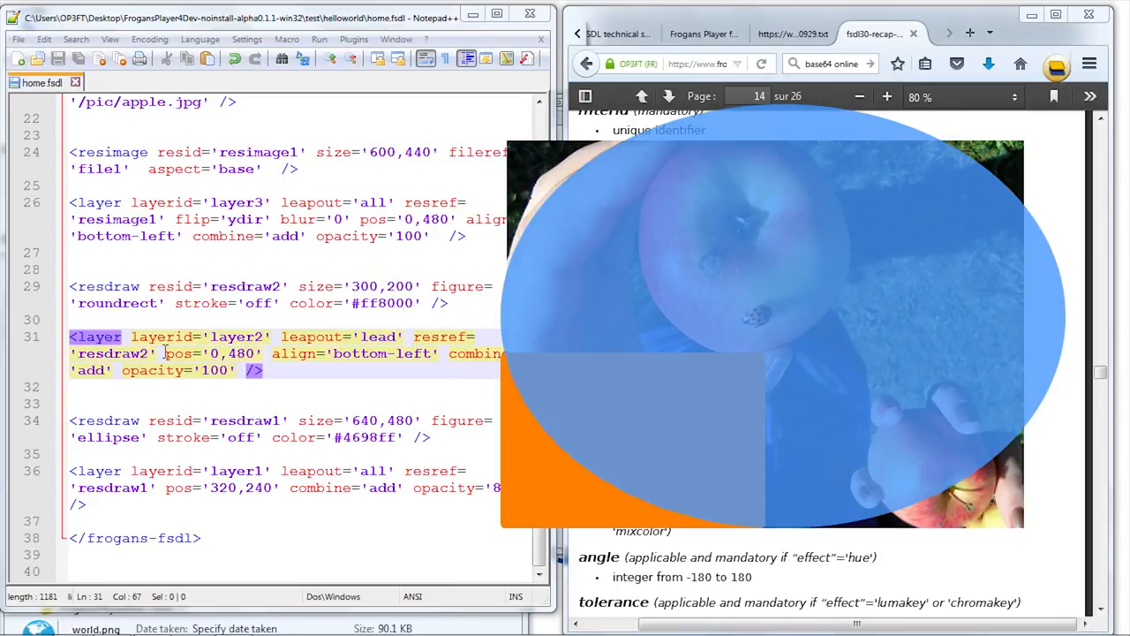
mouse_move(666, 354)
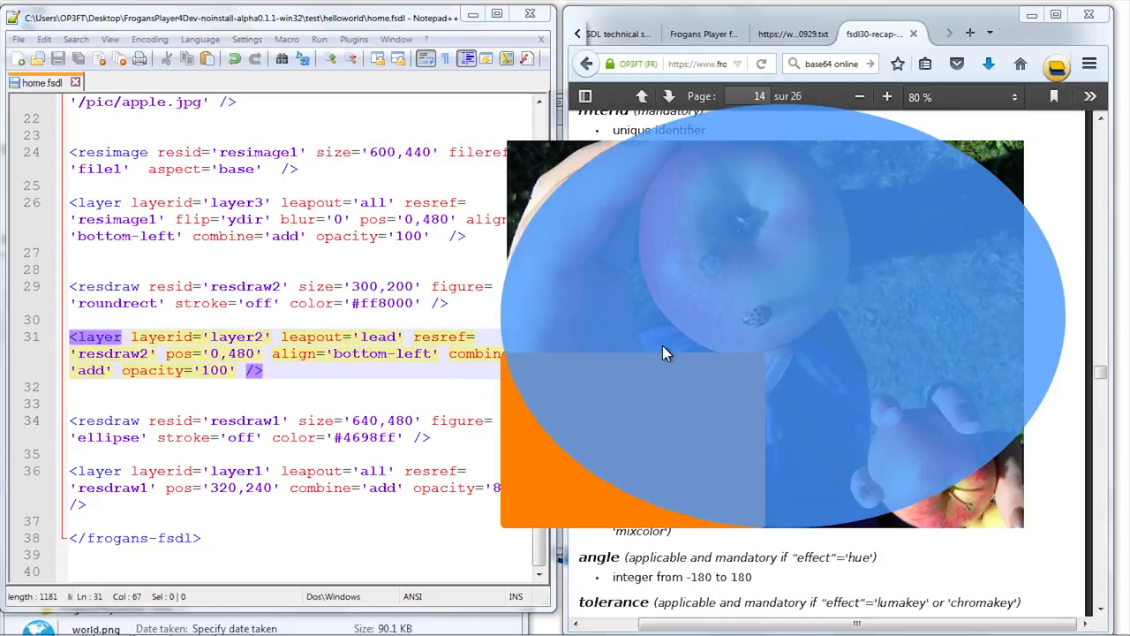